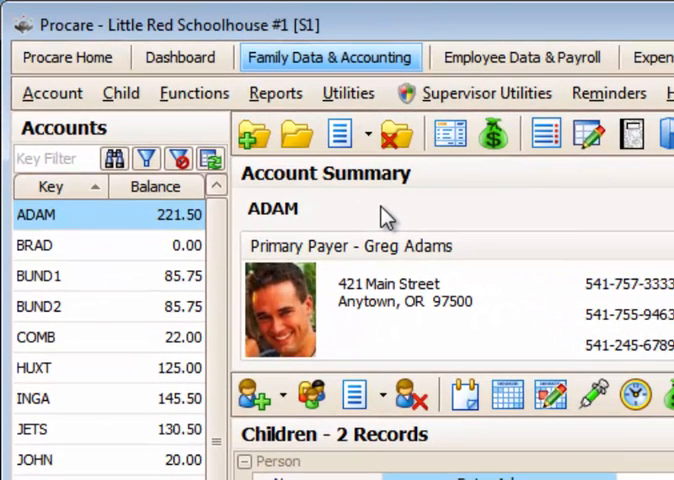
pyautogui.moveTo(146, 158)
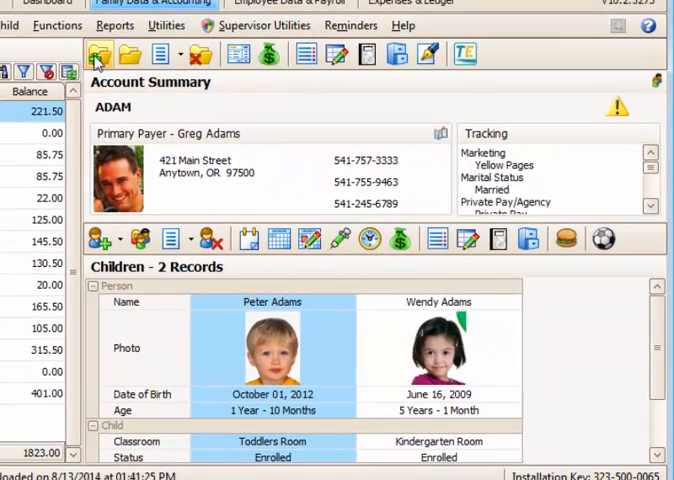
# Step: Open Email Tuition Express Accounts from the Functions menu's Tuition Express submenu
pyautogui.click(57, 25)
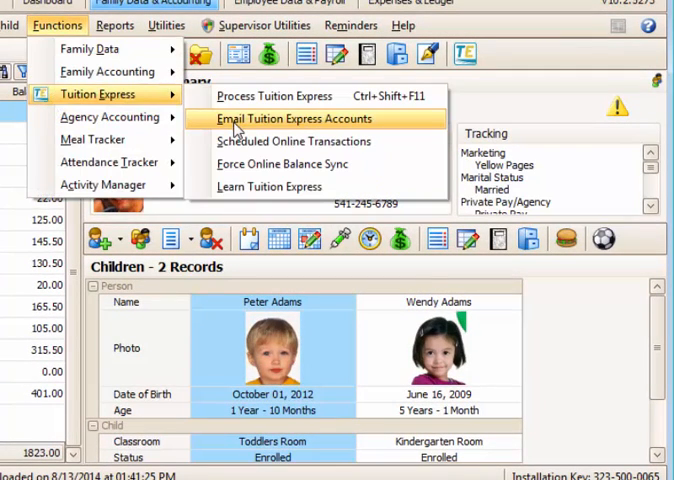
pyautogui.click(292, 118)
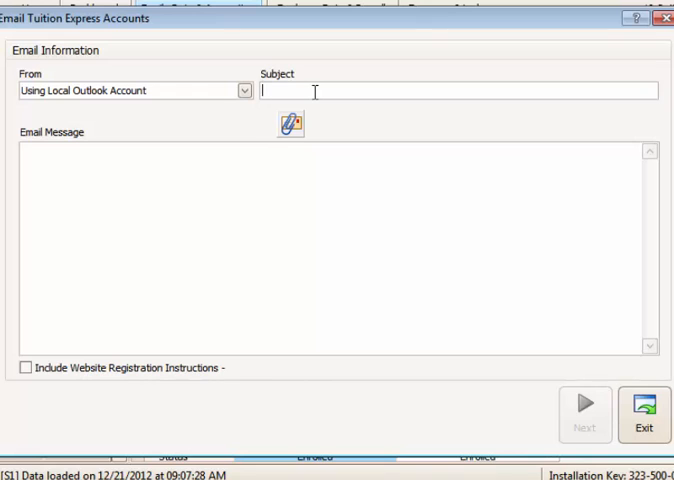
# Step: Enter 'Don't forget to sign up at tuitionexpress.com' and toggle website registration instructions
pyautogui.write("Don't forget to sign up at tuitionexpress.com")
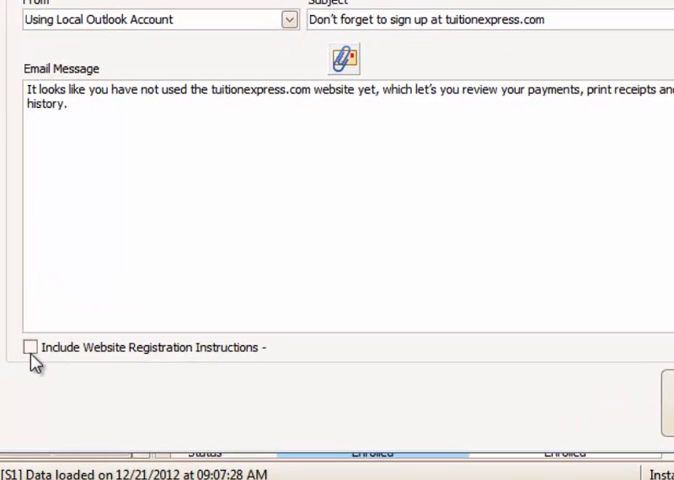
pyautogui.click(33, 347)
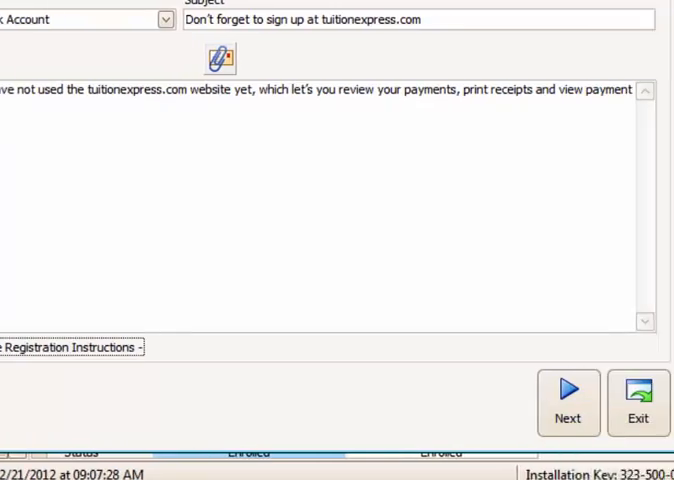
pyautogui.click(567, 391)
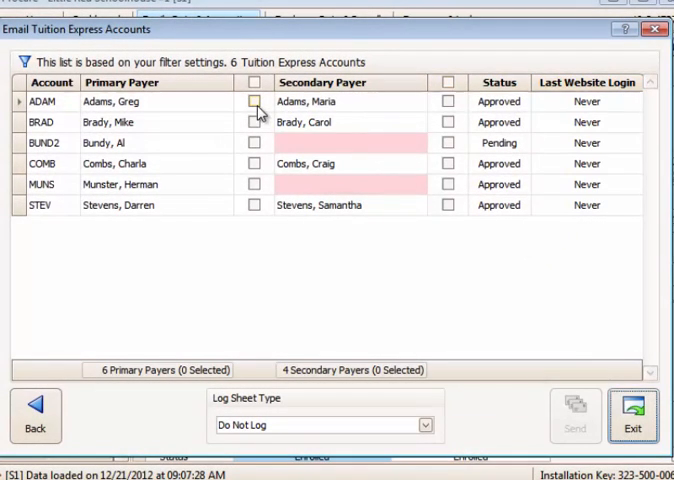
pyautogui.click(254, 101)
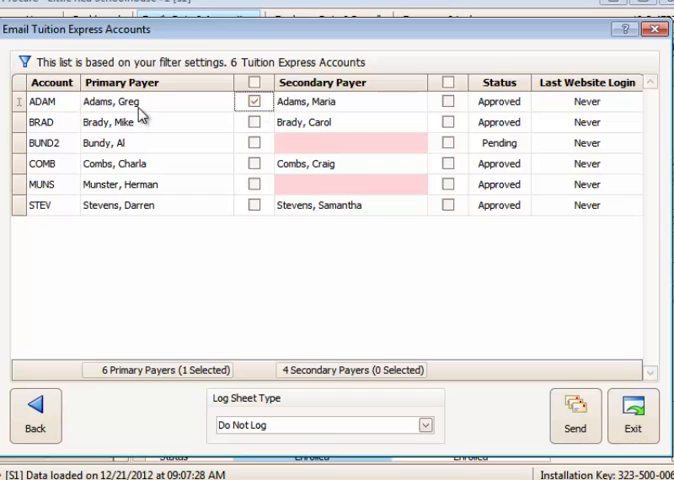
pyautogui.moveTo(173, 118)
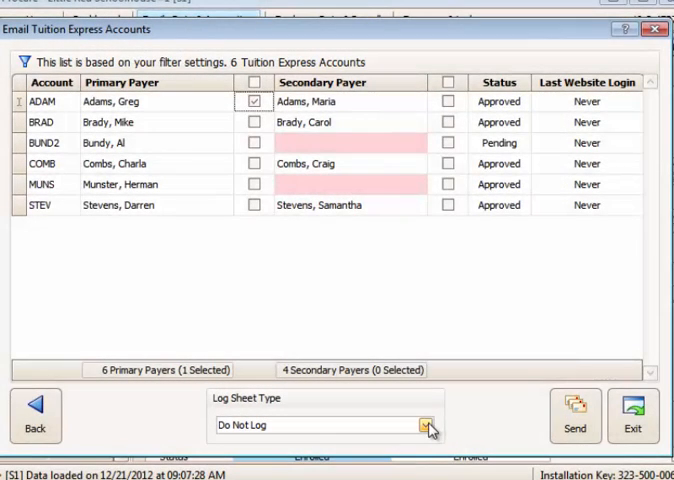
pyautogui.click(424, 425)
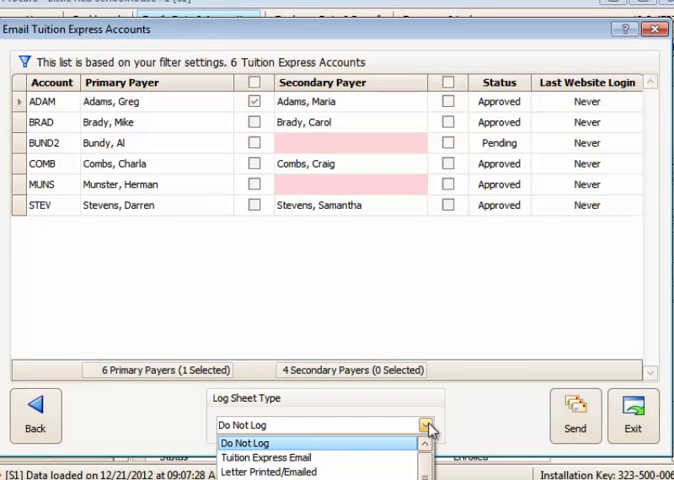
pyautogui.moveTo(270, 456)
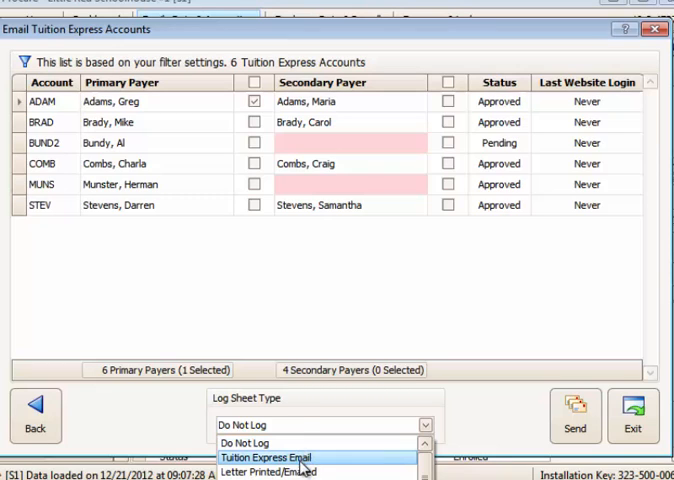
pyautogui.click(266, 457)
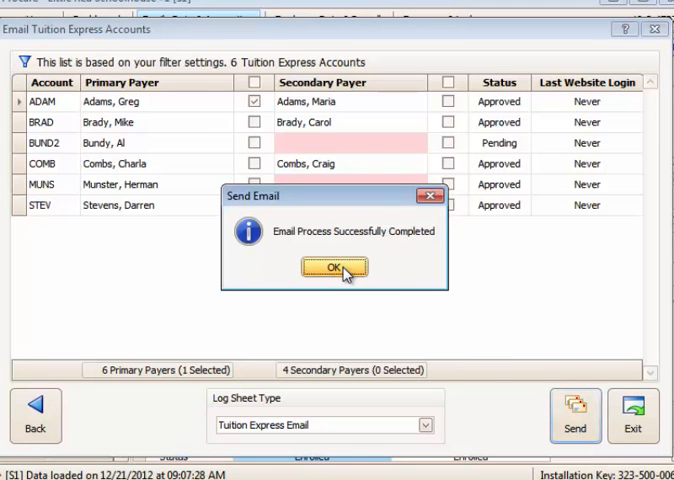
# Step: Acknowledge the successful send and close Adams's Account Log Sheet
pyautogui.click(335, 267)
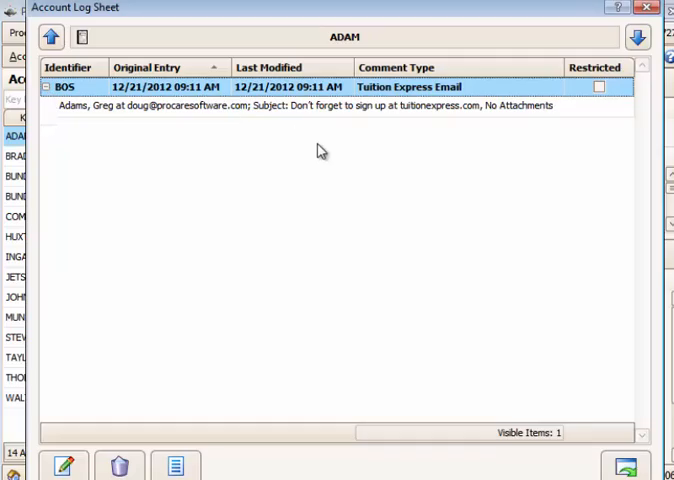
pyautogui.click(644, 8)
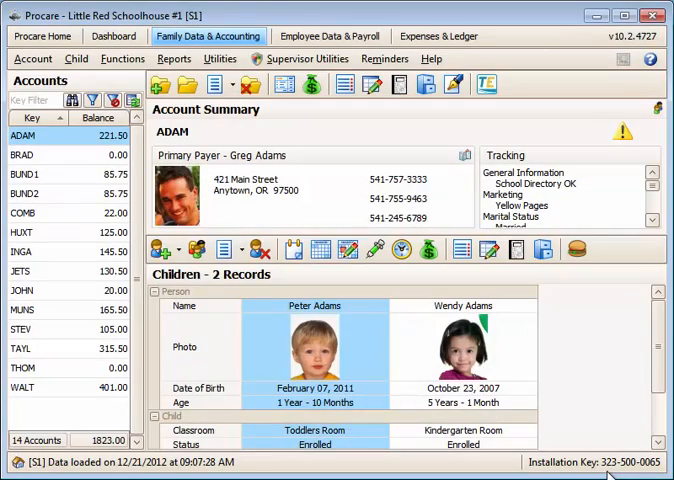